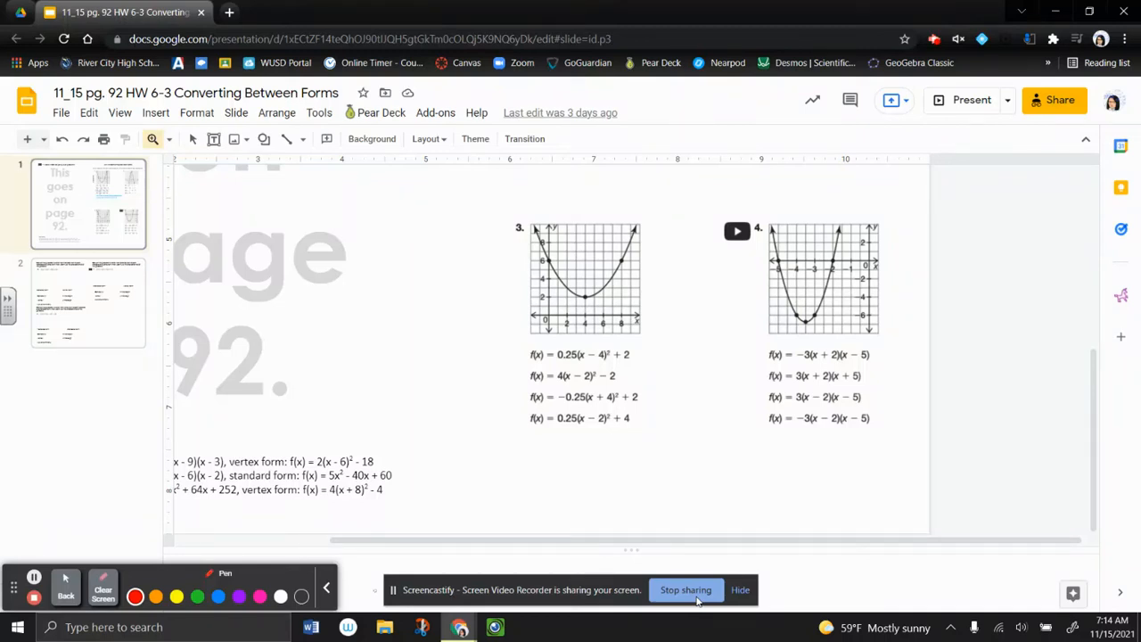
Cross out the first and fourth choices in red and circle f(x) = 3(x + 2)(x + 5).
{"action": "left_click_drag", "start_coordinate": [799, 284], "coordinate": [811, 275]}
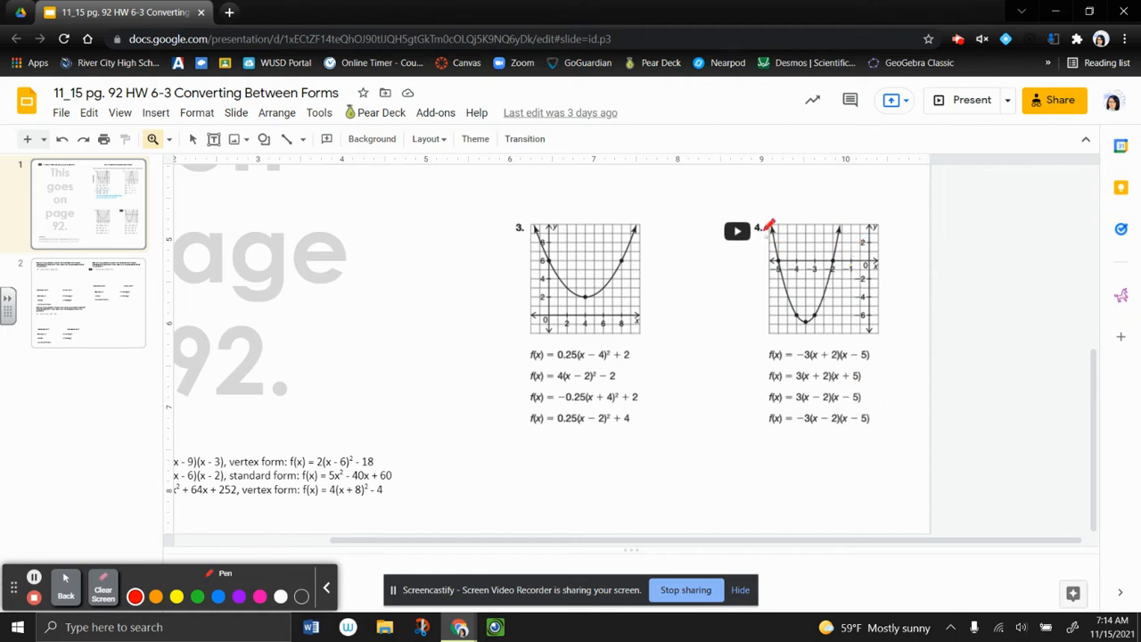
{"action": "left_click_drag", "start_coordinate": [766, 228], "coordinate": [782, 292]}
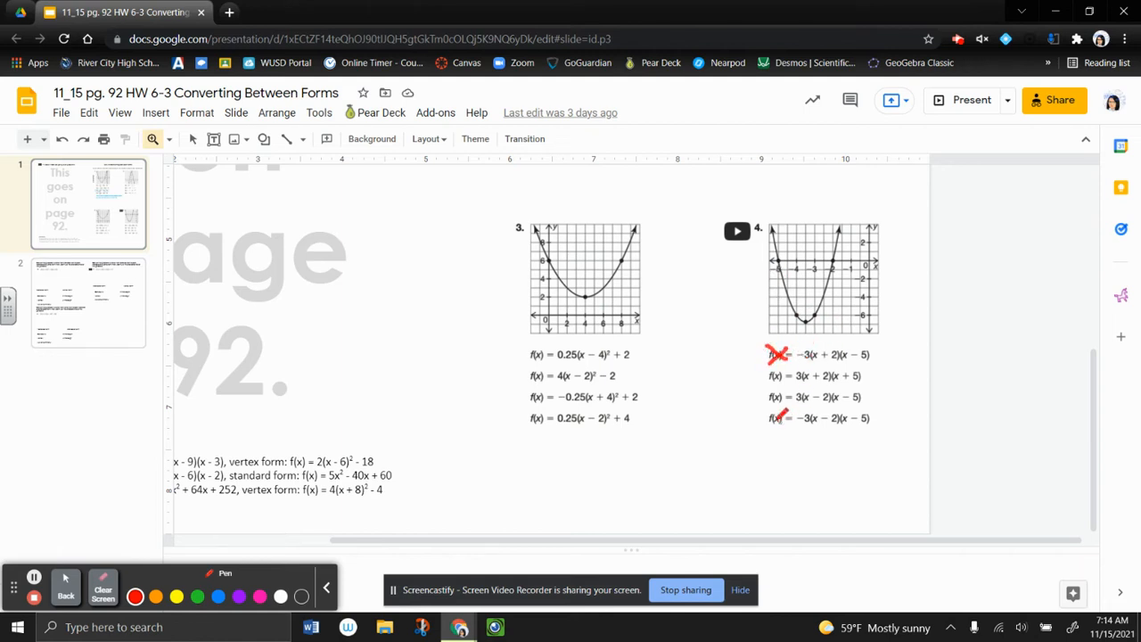
{"action": "left_click_drag", "start_coordinate": [770, 410], "coordinate": [793, 426]}
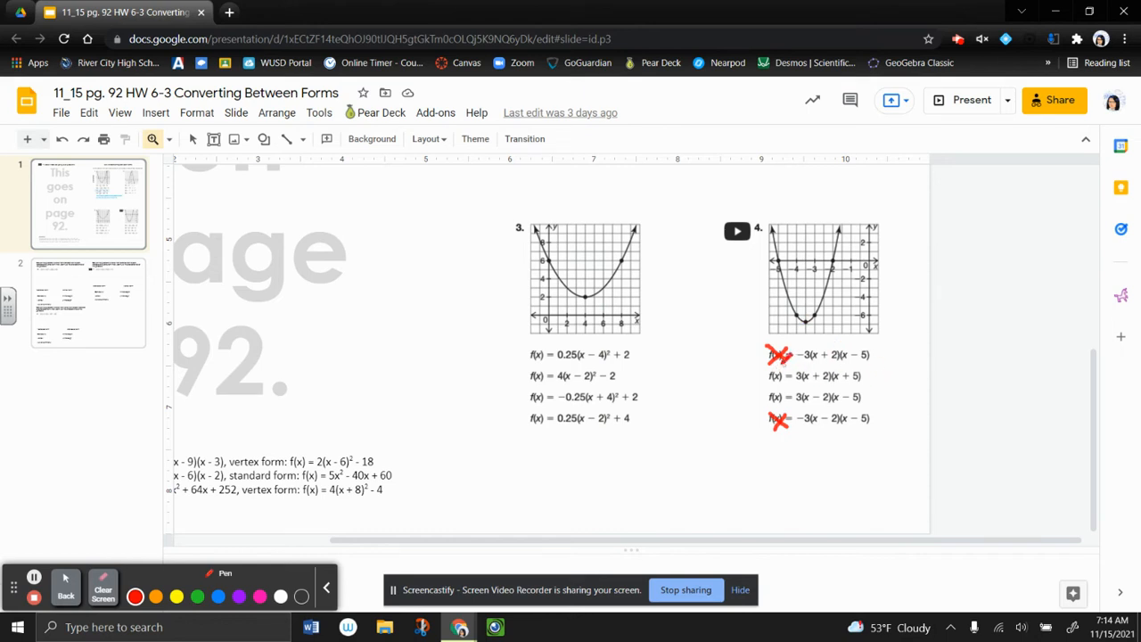
{"action": "left_click_drag", "start_coordinate": [785, 360], "coordinate": [859, 375]}
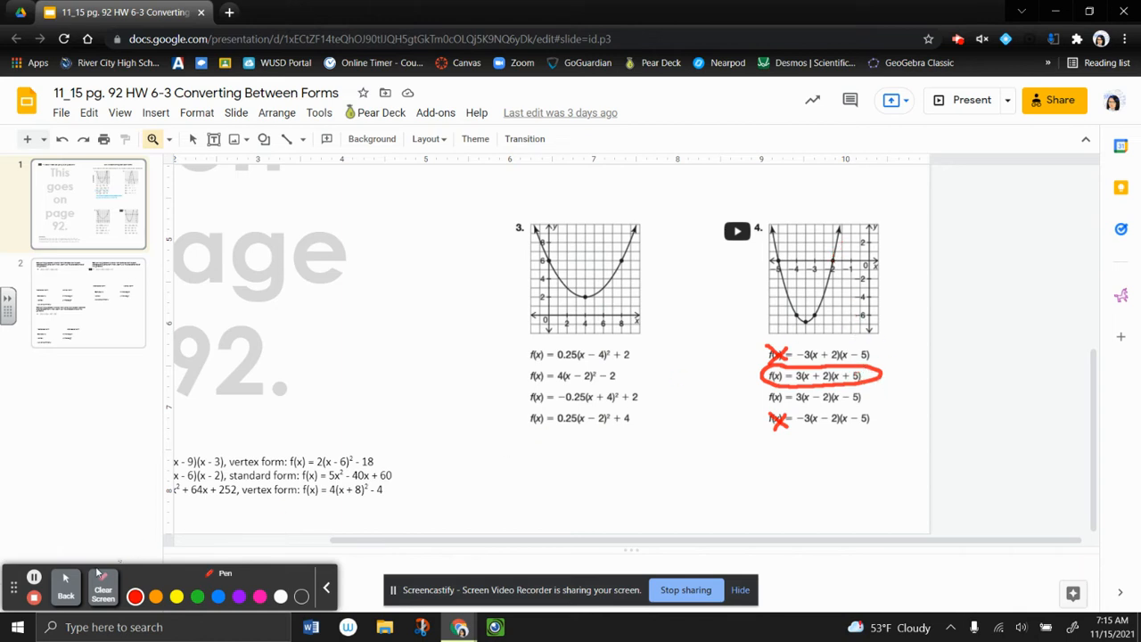
{"action": "left_click", "coordinate": [103, 588]}
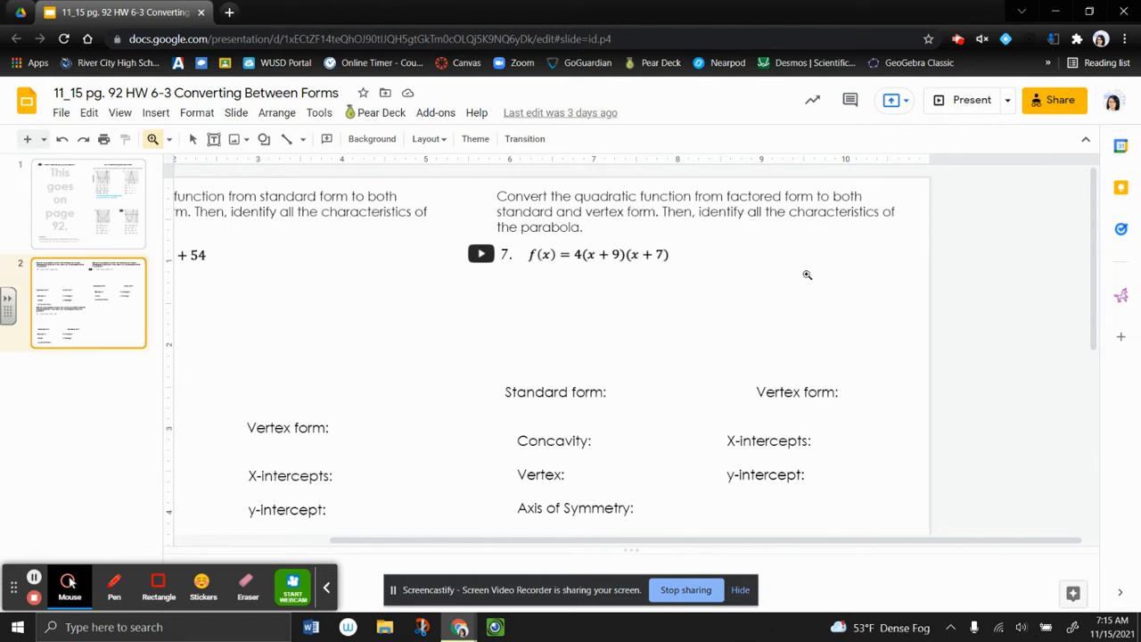
{"action": "mouse_move", "coordinate": [791, 264]}
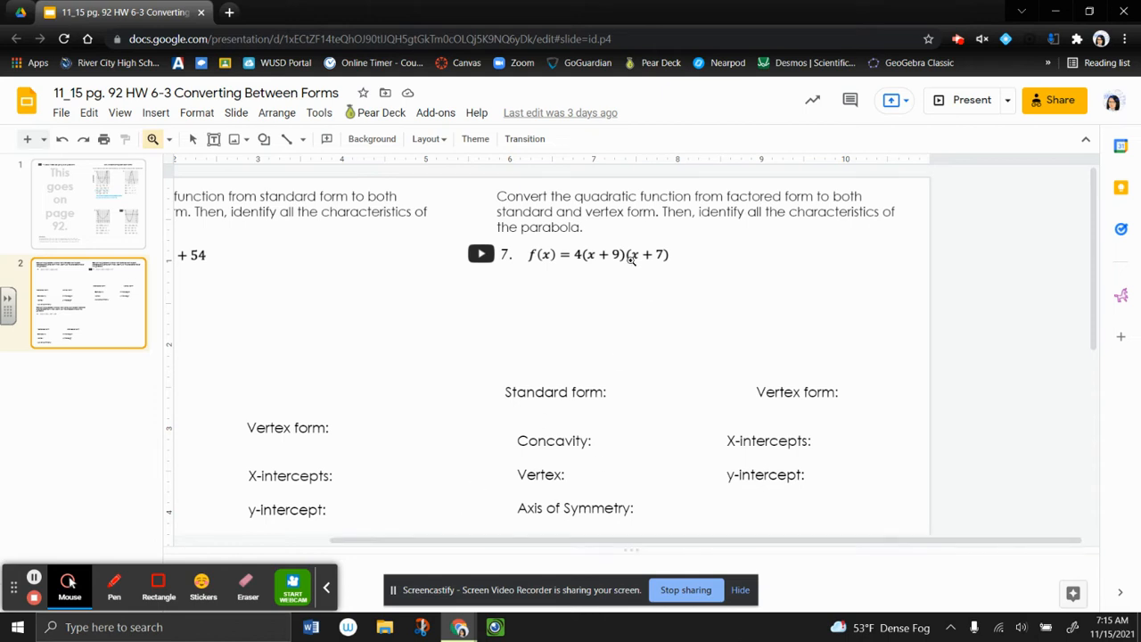
{"action": "mouse_move", "coordinate": [456, 424]}
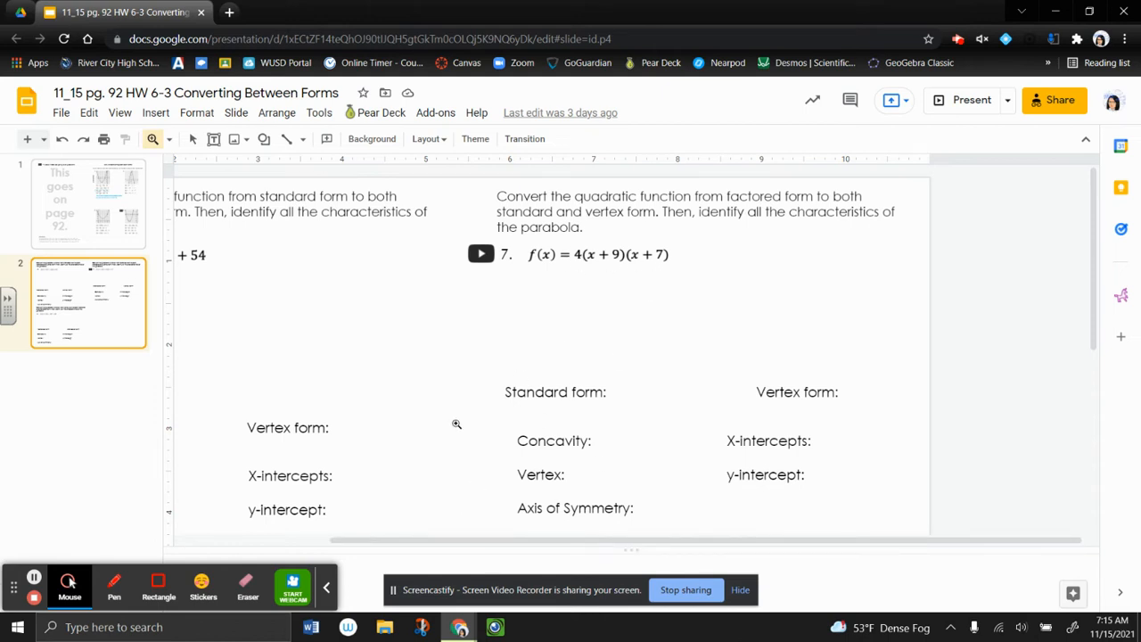
Write 'up' for concavity and x-intercepts (-9, 0) & (-7, 0) in red pen.
{"action": "left_click", "coordinate": [114, 584]}
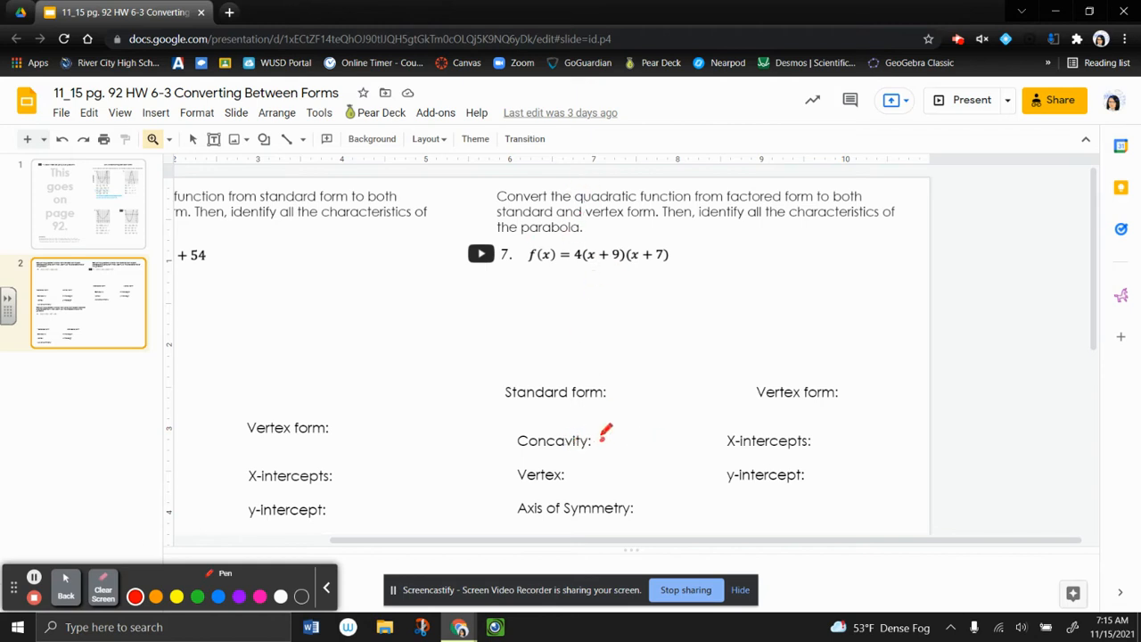
{"action": "left_click_drag", "start_coordinate": [603, 446], "coordinate": [633, 433]}
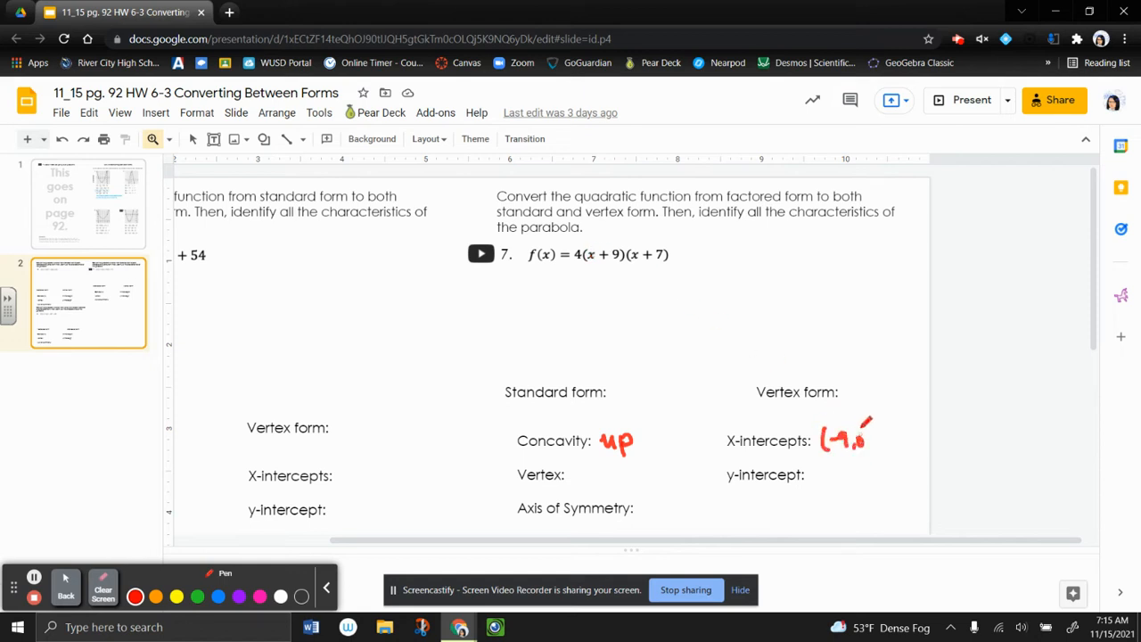
{"action": "left_click_drag", "start_coordinate": [870, 446], "coordinate": [883, 433]}
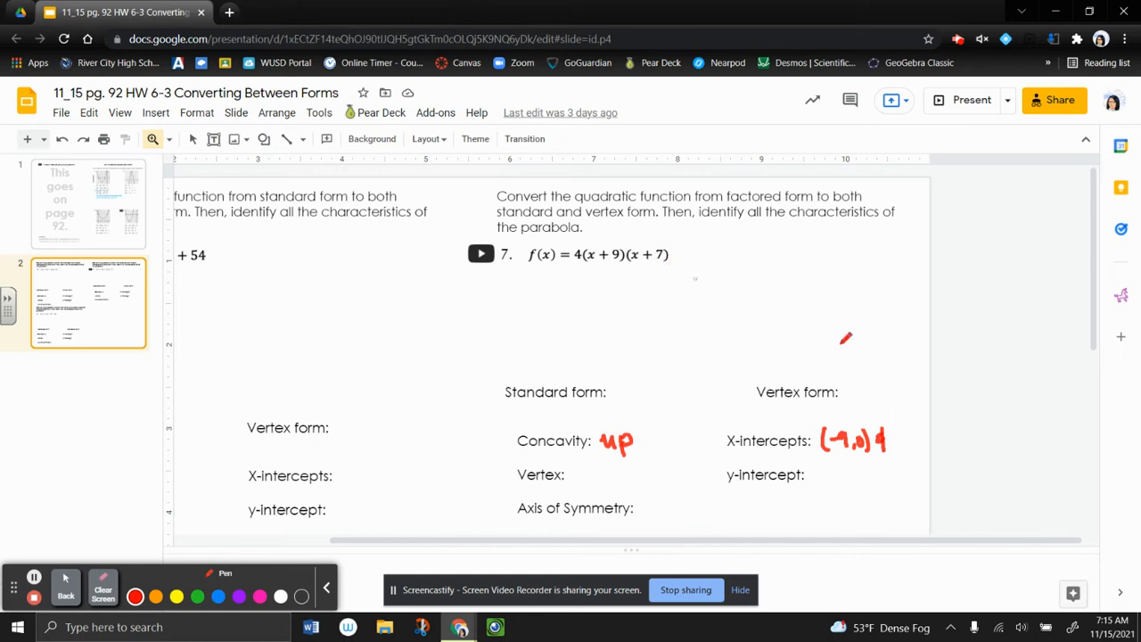
{"action": "left_click_drag", "start_coordinate": [895, 437], "coordinate": [935, 424]}
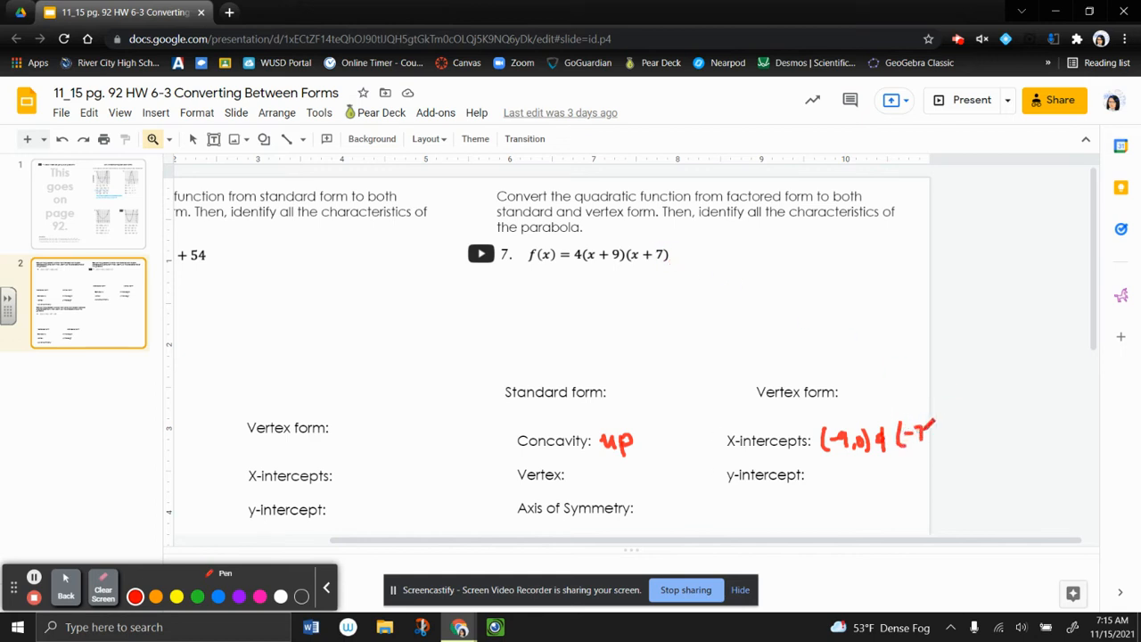
{"action": "left_click_drag", "start_coordinate": [905, 433], "coordinate": [954, 437]}
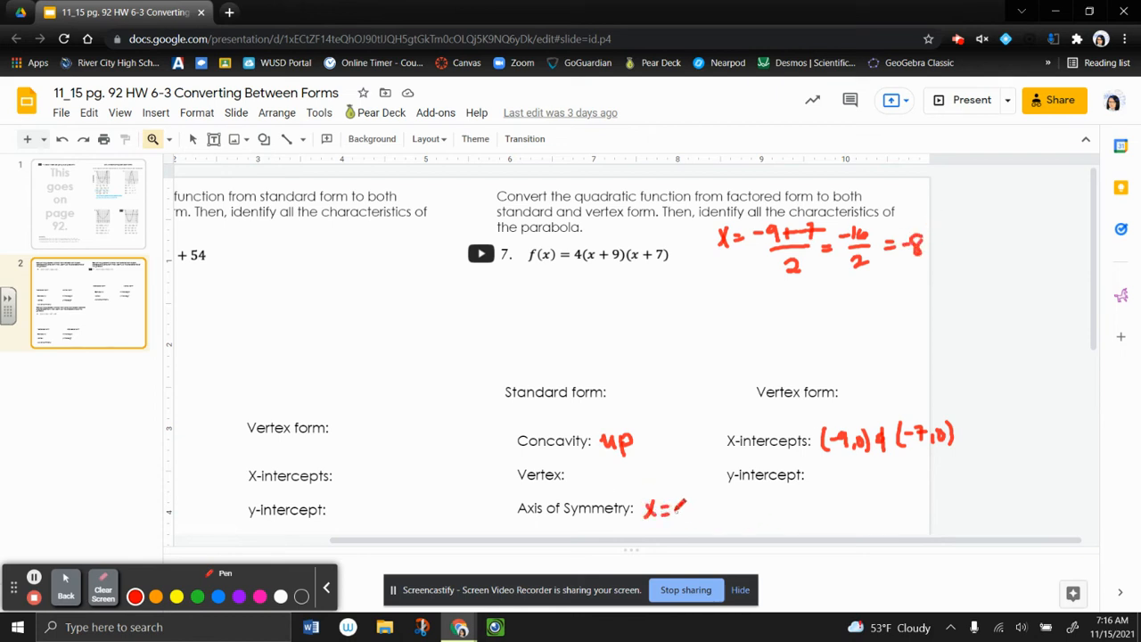
Write axis of symmetry x = -8 and substitute it as 4(-8 + 9)(-8 + 7).
{"action": "left_click_drag", "start_coordinate": [674, 508], "coordinate": [696, 513]}
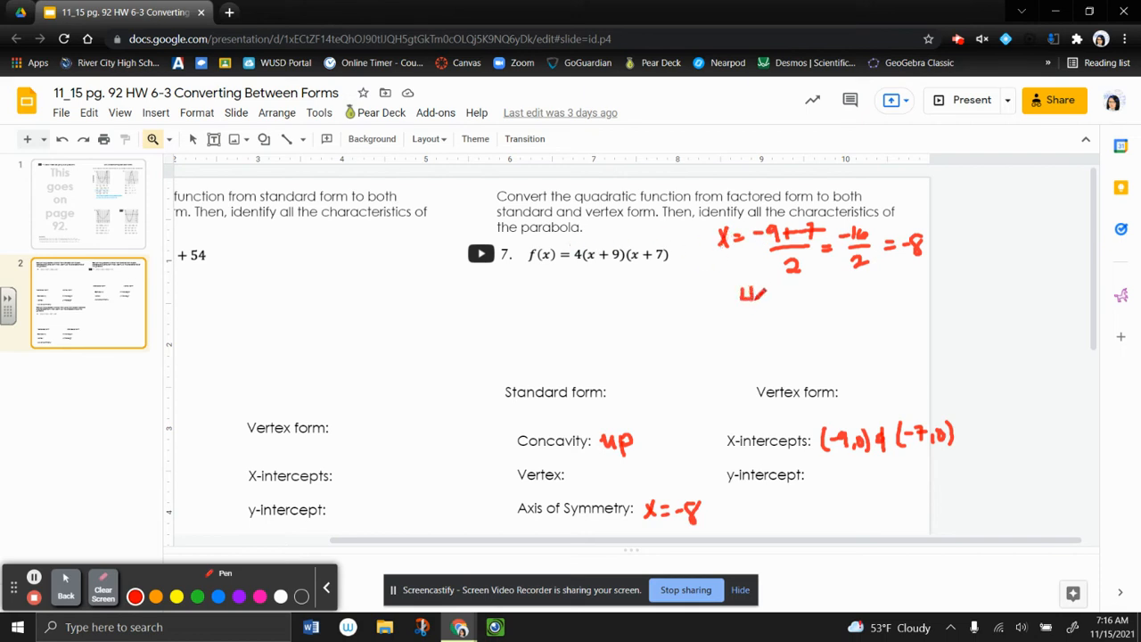
{"action": "left_click_drag", "start_coordinate": [739, 300], "coordinate": [820, 300]}
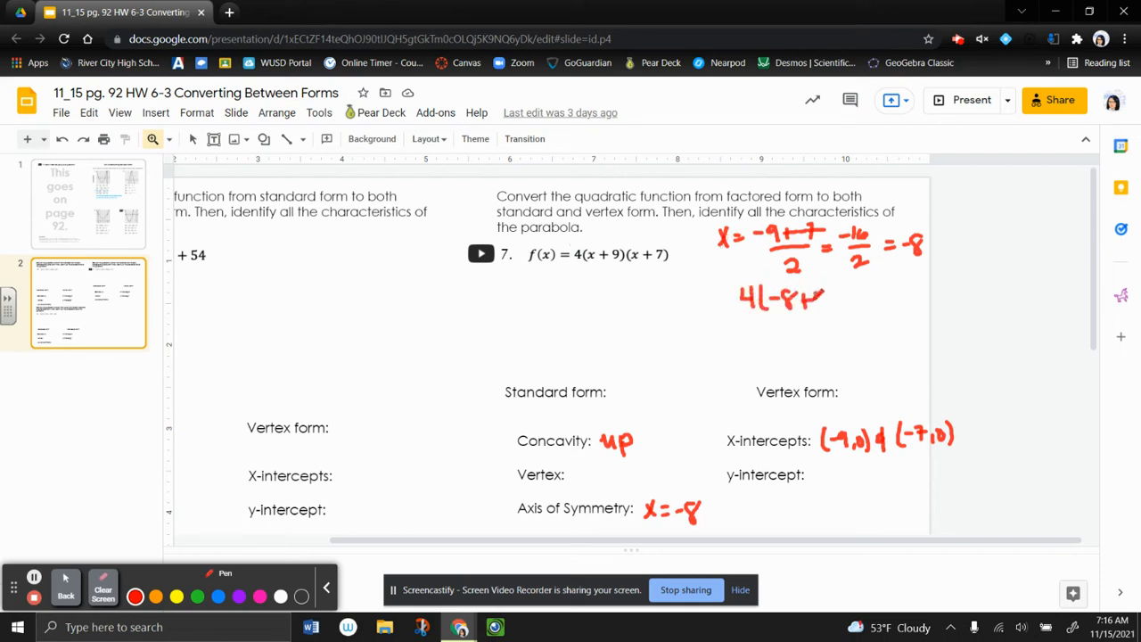
{"action": "left_click_drag", "start_coordinate": [820, 300], "coordinate": [877, 300]}
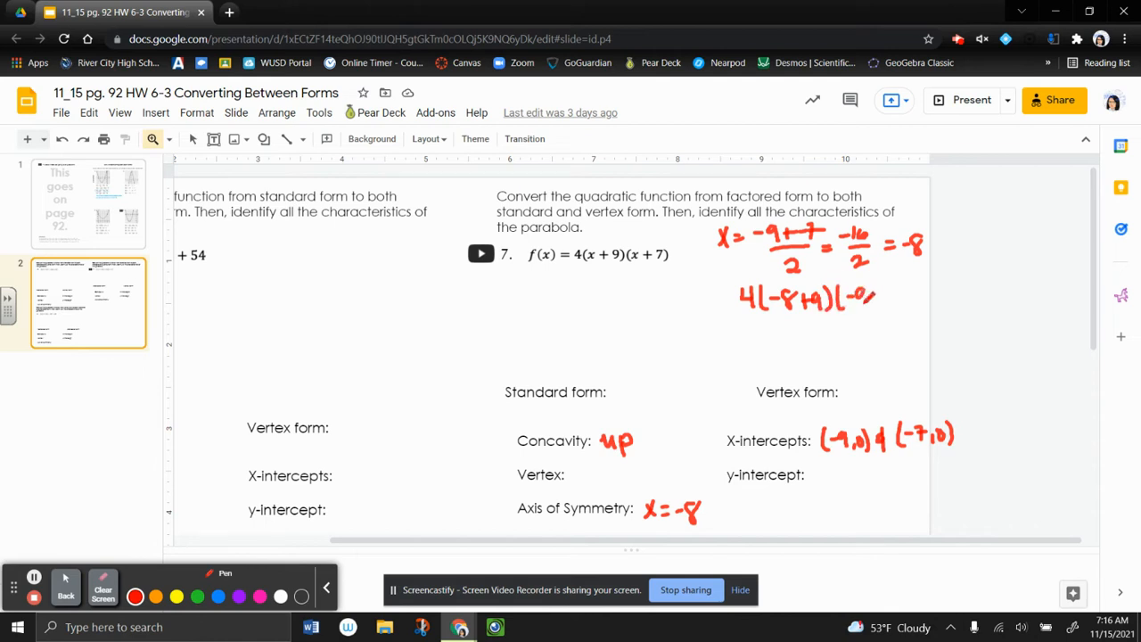
{"action": "left_click_drag", "start_coordinate": [841, 300], "coordinate": [909, 294]}
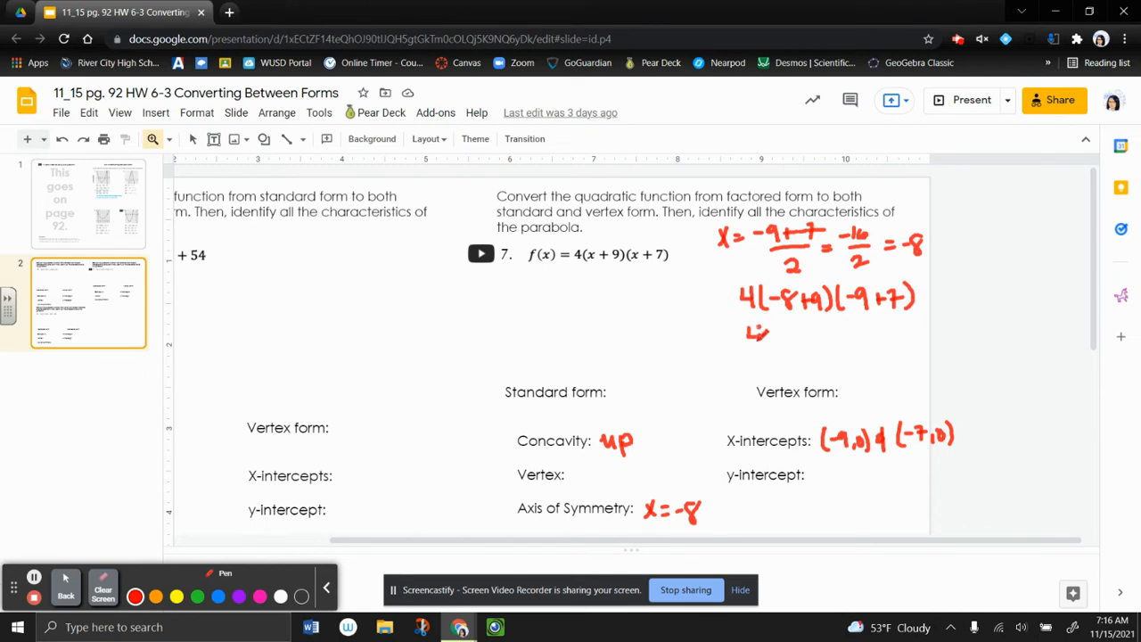
Simplify to 4(1)(-1) = -4 and fill in the vertex (-8, -4).
{"action": "left_click_drag", "start_coordinate": [752, 335], "coordinate": [793, 337]}
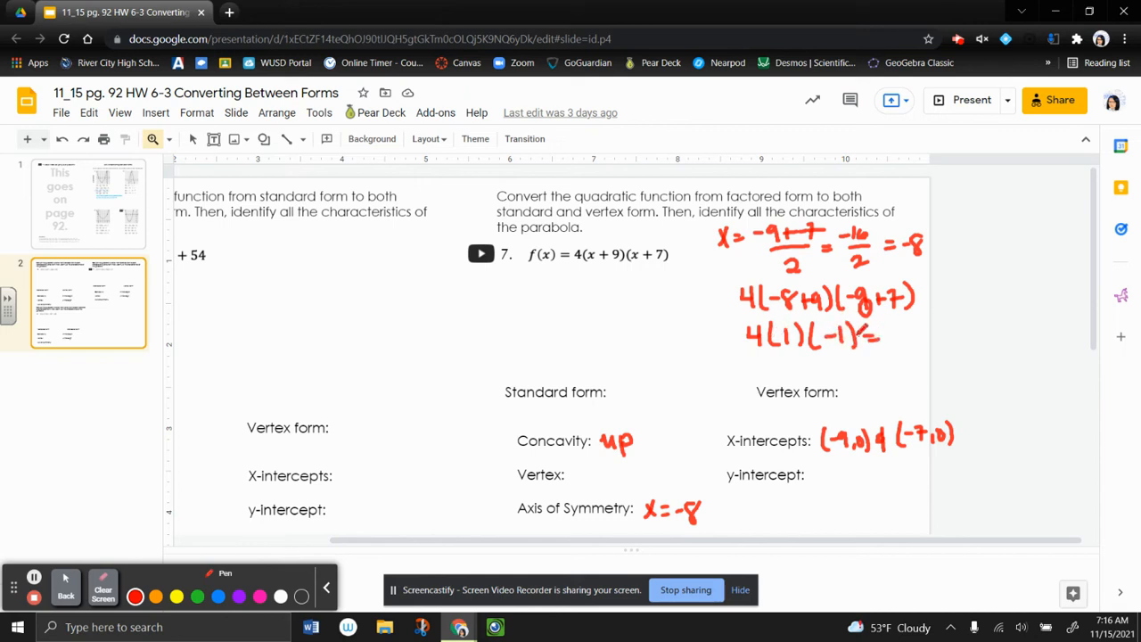
{"action": "left_click_drag", "start_coordinate": [883, 335], "coordinate": [924, 342]}
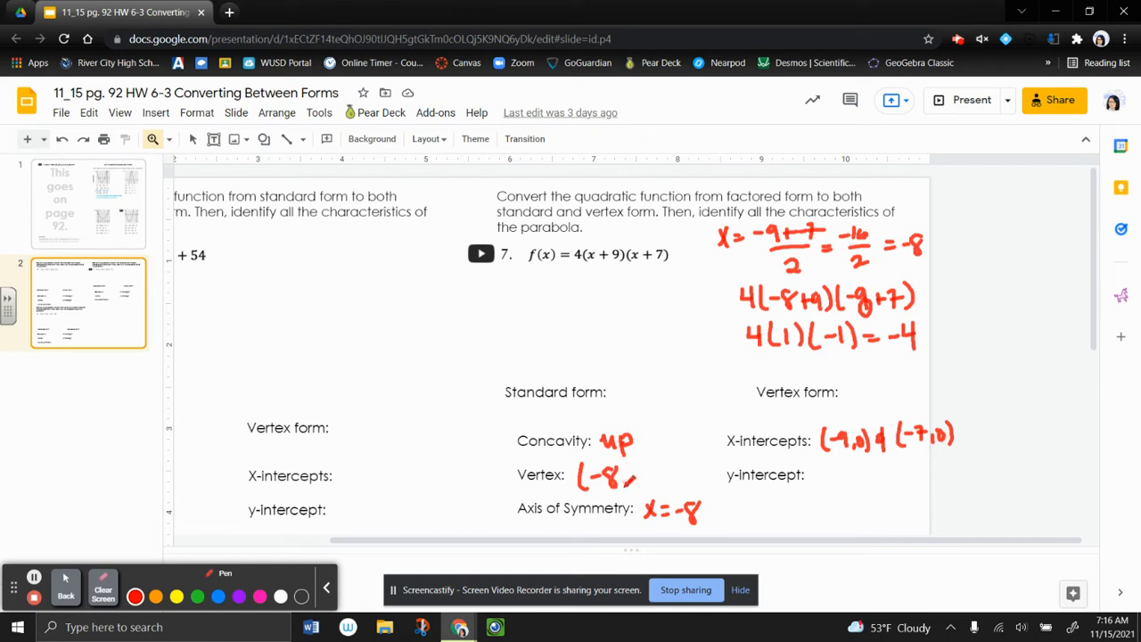
{"action": "left_click_drag", "start_coordinate": [632, 481], "coordinate": [664, 467]}
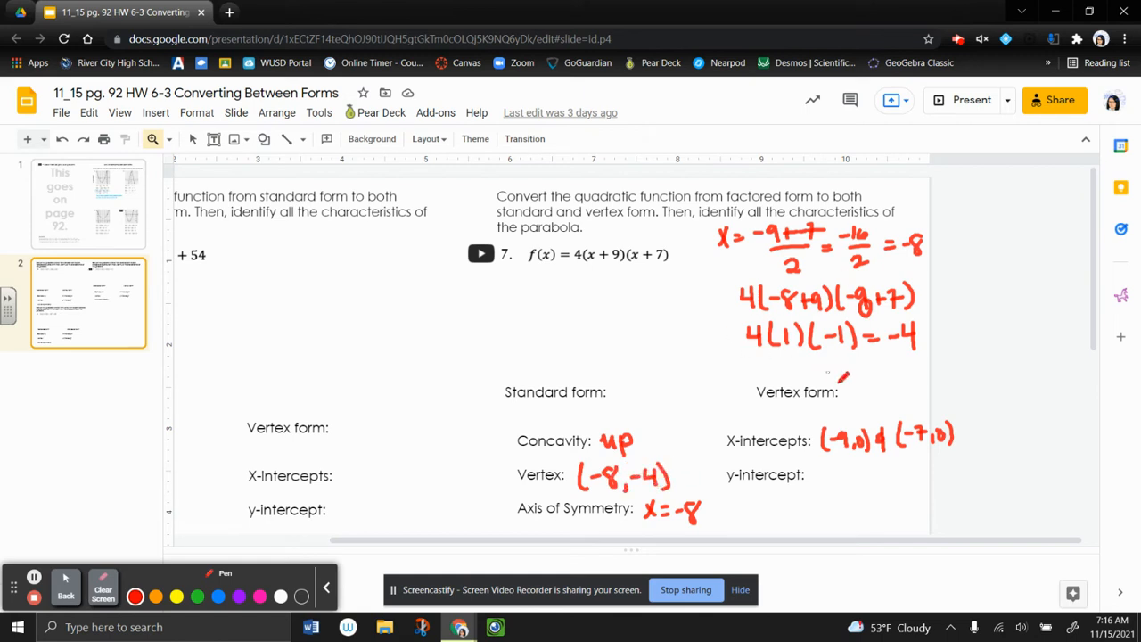
Handwrite the start of f(x) = 4(x + 8)² − 4 beside the Vertex form label.
{"action": "left_click_drag", "start_coordinate": [852, 374], "coordinate": [900, 392]}
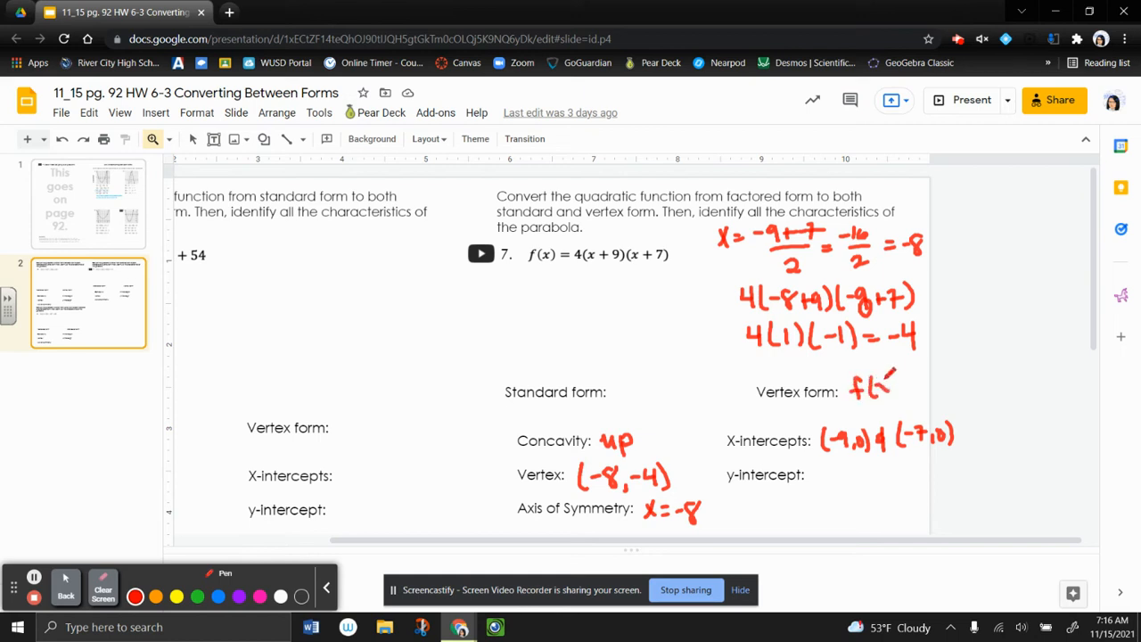
{"action": "left_click_drag", "start_coordinate": [855, 396], "coordinate": [918, 389]}
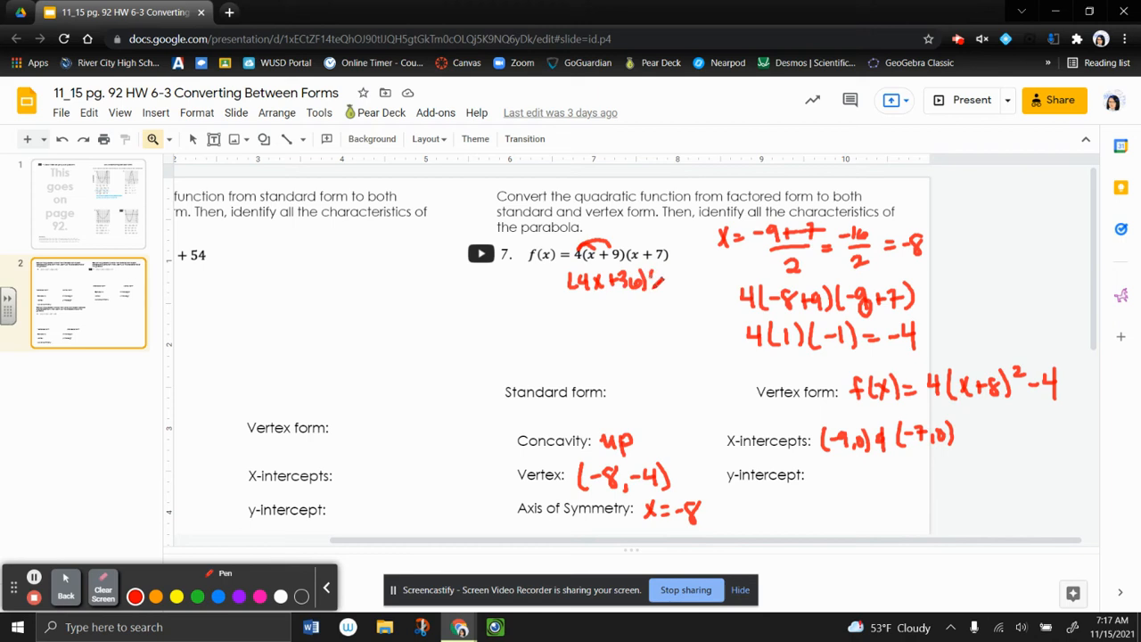
Expand 4(x + 9)(x + 7) in blue to 4x² + 28x + 36x + 252.
{"action": "left_click_drag", "start_coordinate": [663, 282], "coordinate": [699, 277]}
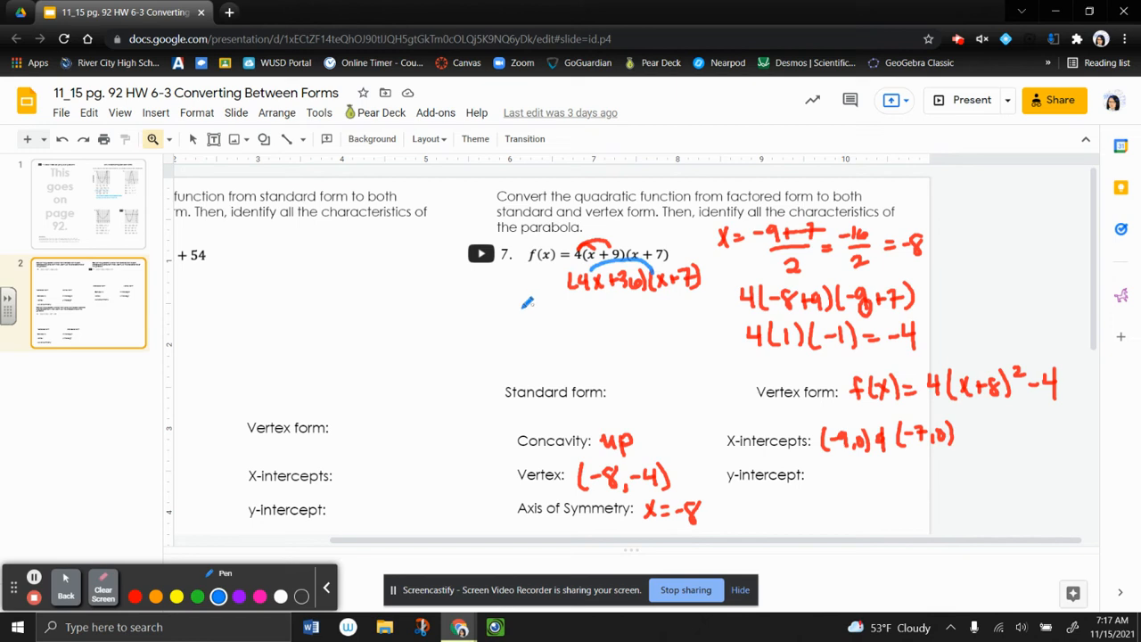
{"action": "left_click_drag", "start_coordinate": [517, 321], "coordinate": [549, 306]}
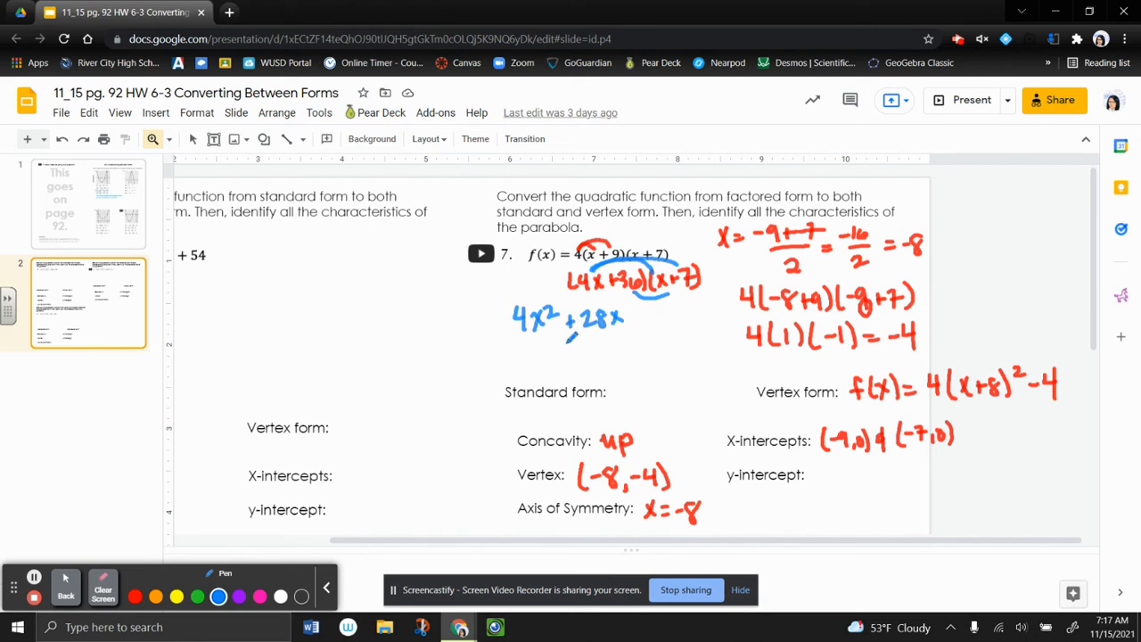
{"action": "left_click_drag", "start_coordinate": [574, 342], "coordinate": [606, 348]}
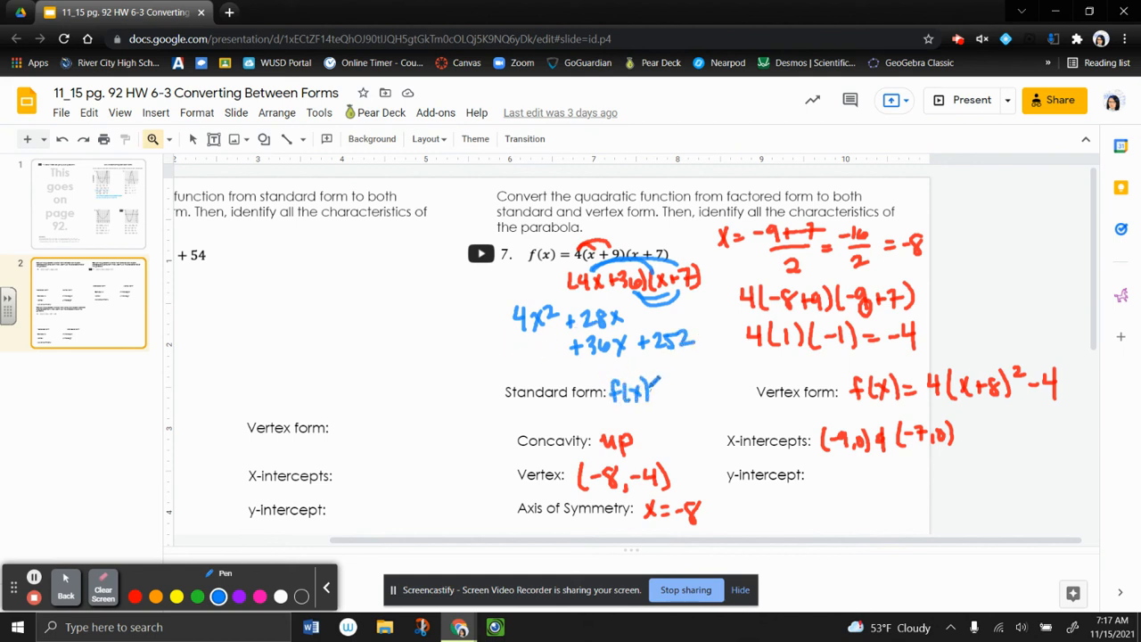
Begin the standard form f(x) = 4x² + 64x.
{"action": "type", "text": "=4x²"}
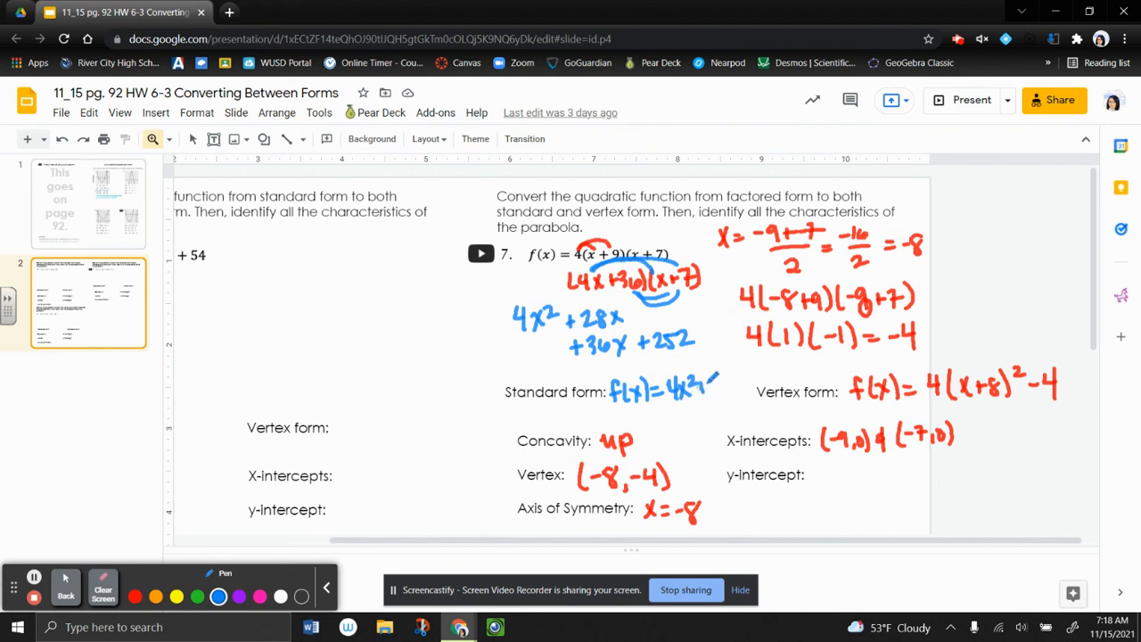
{"action": "left_click_drag", "start_coordinate": [704, 383], "coordinate": [763, 378]}
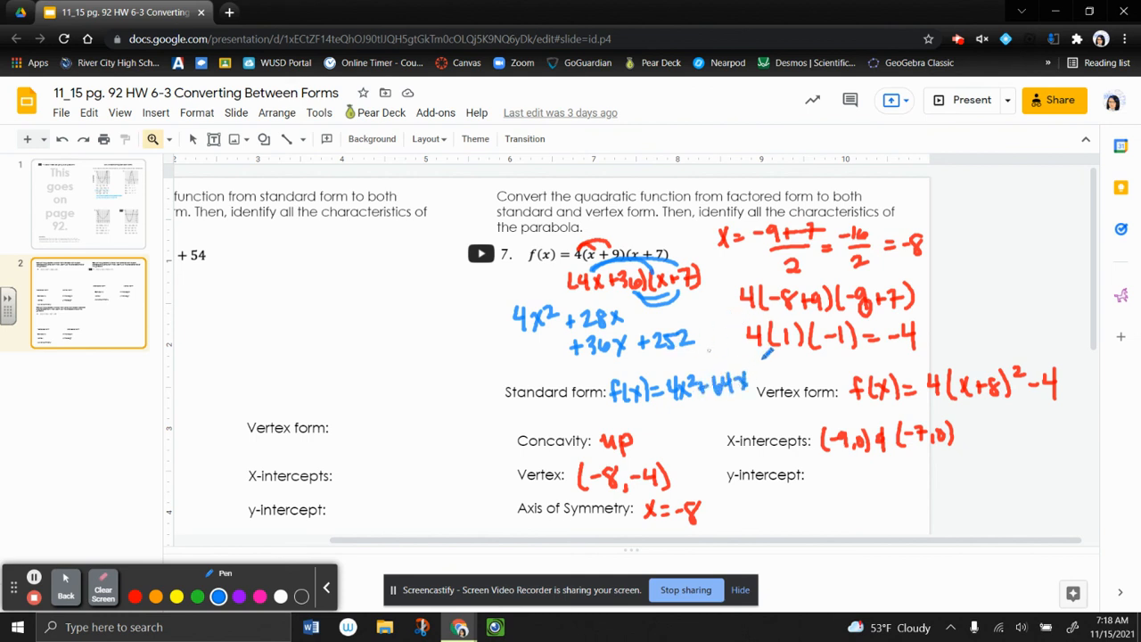